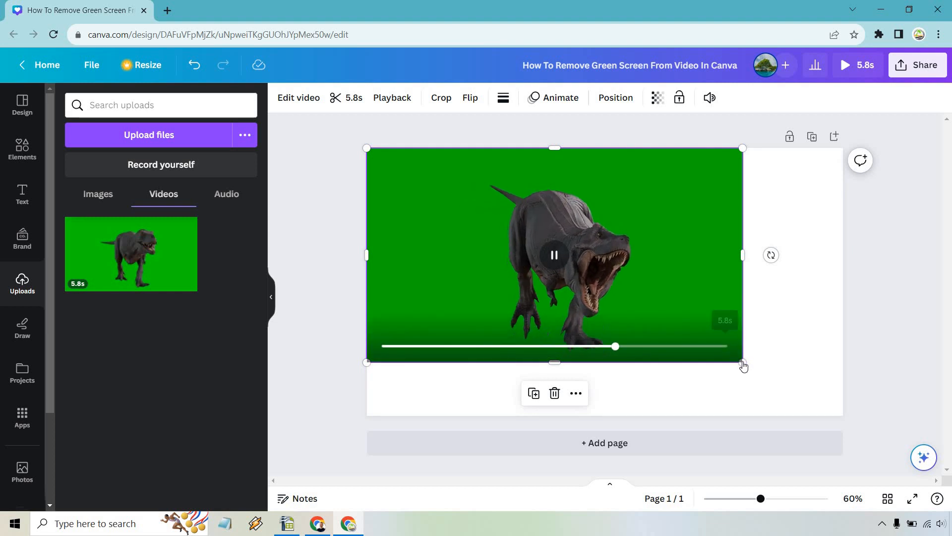
# Step: Stretch the green-screen T-Rex video by its corner handle until it fills the page
pyautogui.moveTo(742, 361); pyautogui.dragTo(810, 401)
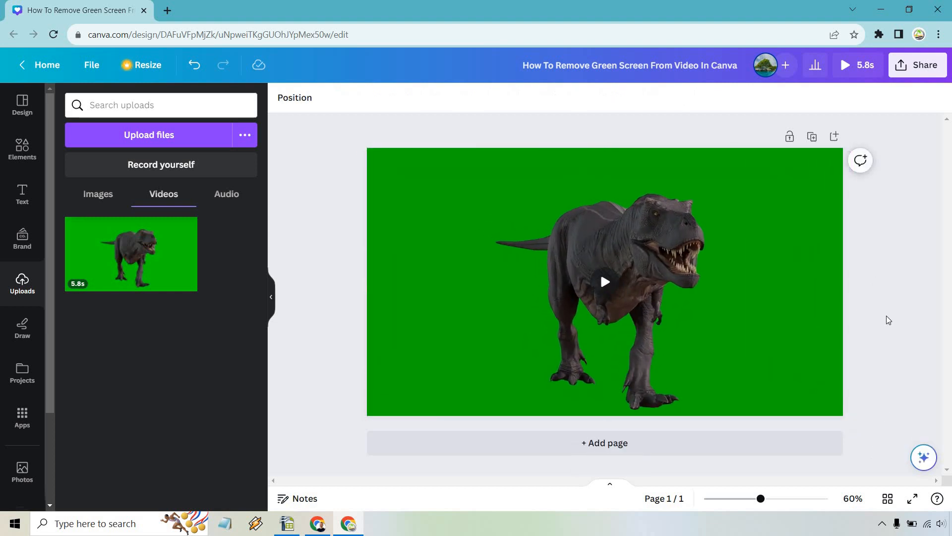
# Step: Select the dinosaur video and bring up its Edit video effects panel
pyautogui.click(604, 281)
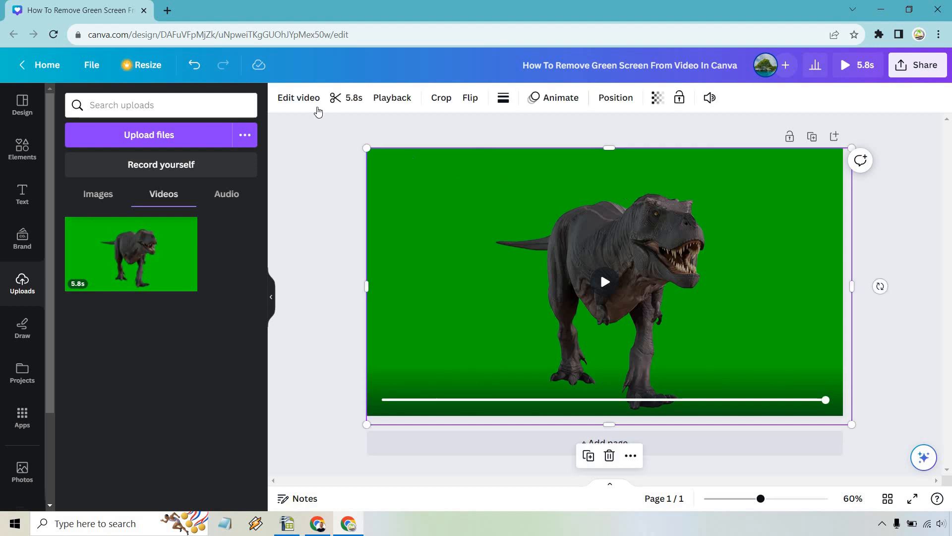
pyautogui.click(299, 98)
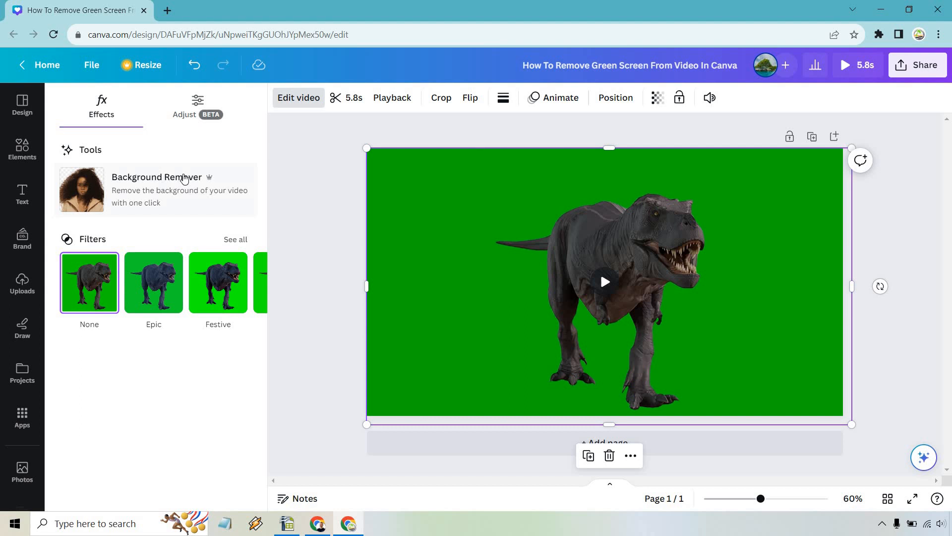
pyautogui.moveTo(231, 149)
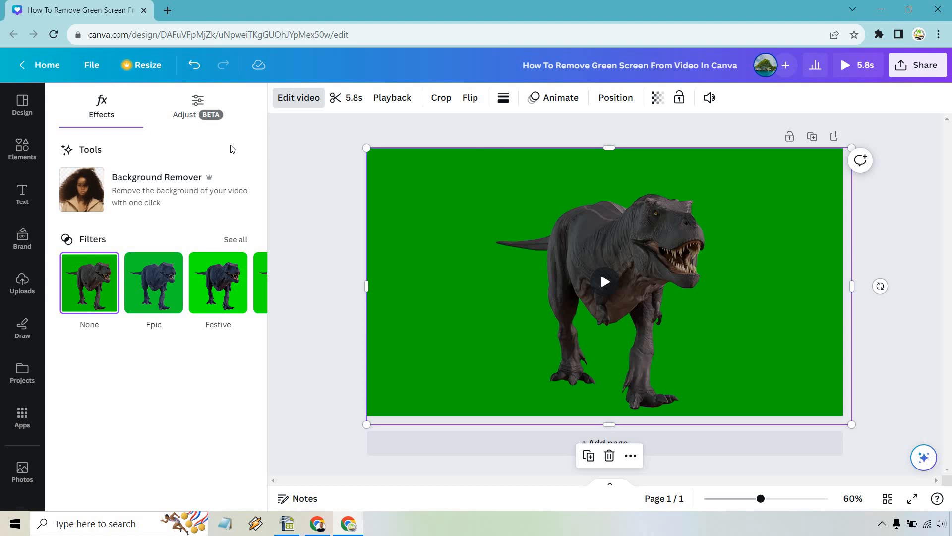
# Step: Apply Background Remover so the green screen disappears, leaving the T-Rex on white
pyautogui.click(22, 285)
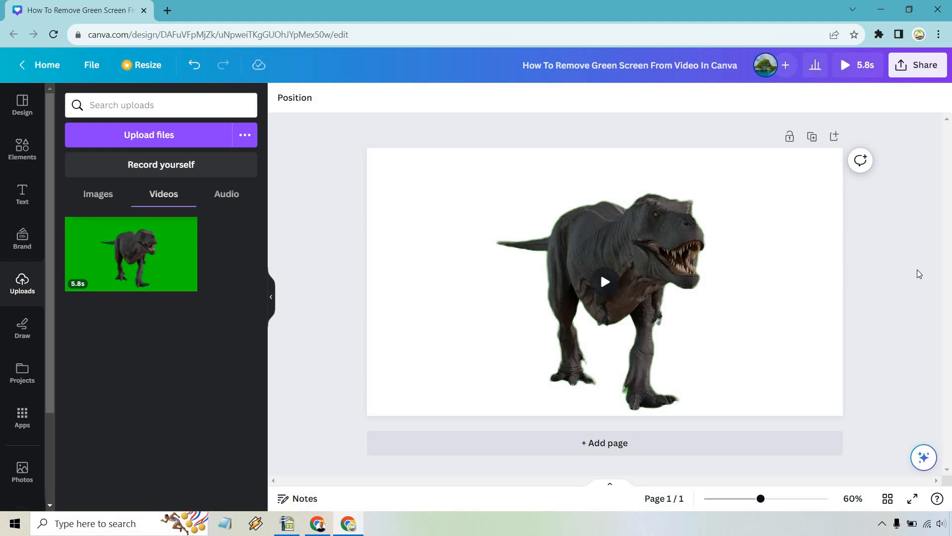
pyautogui.click(605, 281)
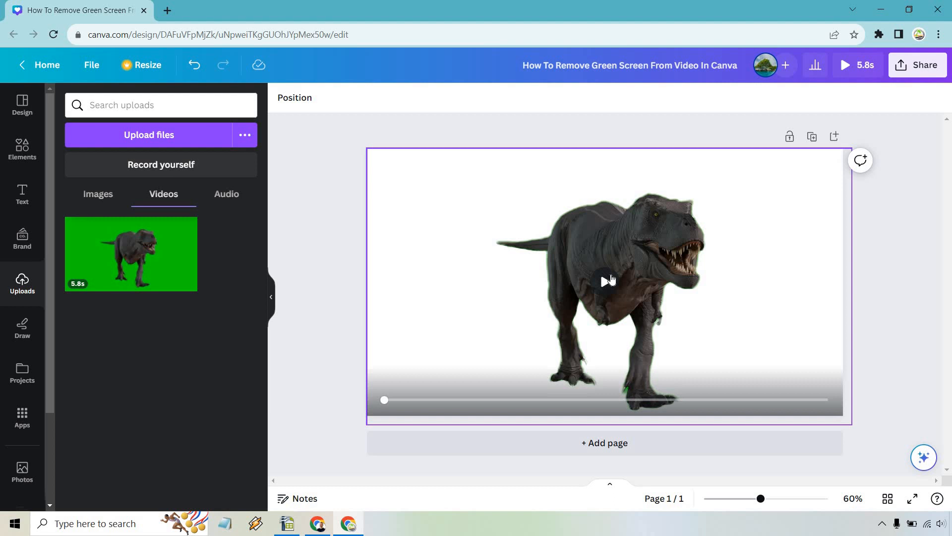